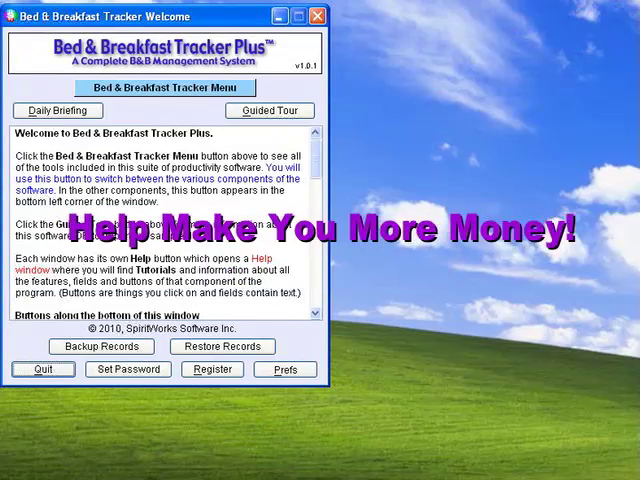
- Open the B & B Unit Tracker on Beach Condo #1 and review its amenities and notes/rates
{"action": "left_click", "coordinate": [164, 88]}
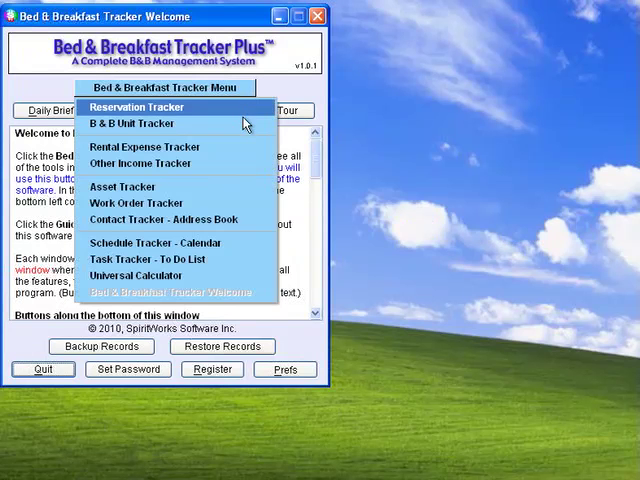
{"action": "left_click", "coordinate": [132, 122]}
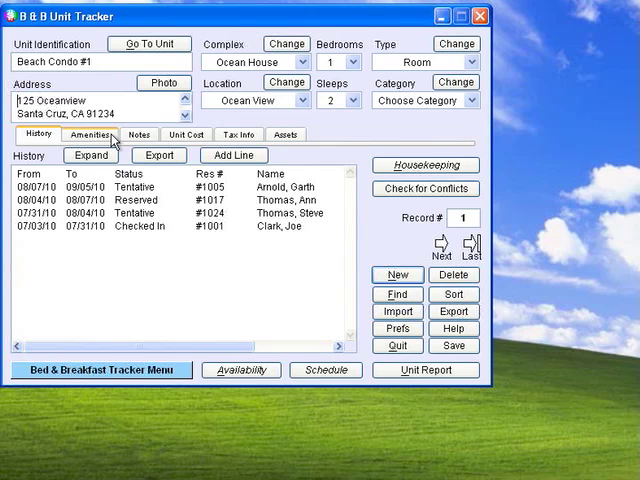
{"action": "left_click", "coordinate": [90, 134]}
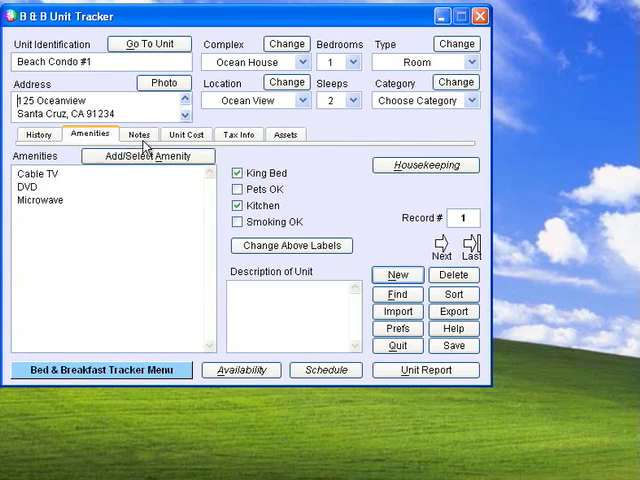
{"action": "left_click", "coordinate": [138, 134]}
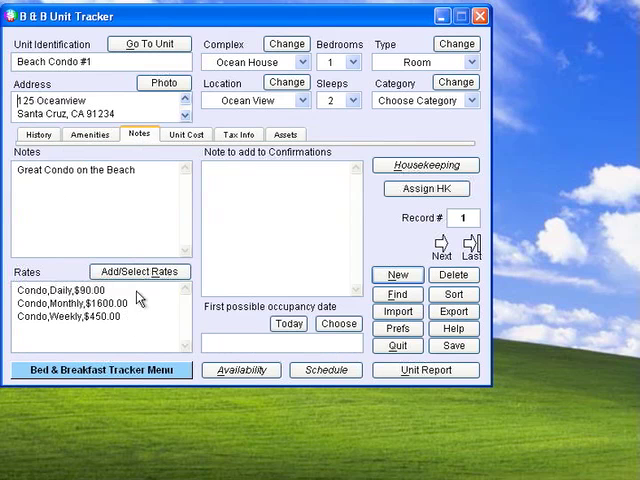
- Review the unit's cost, tax info and assets sections, then bring up the module list
{"action": "left_click", "coordinate": [184, 134]}
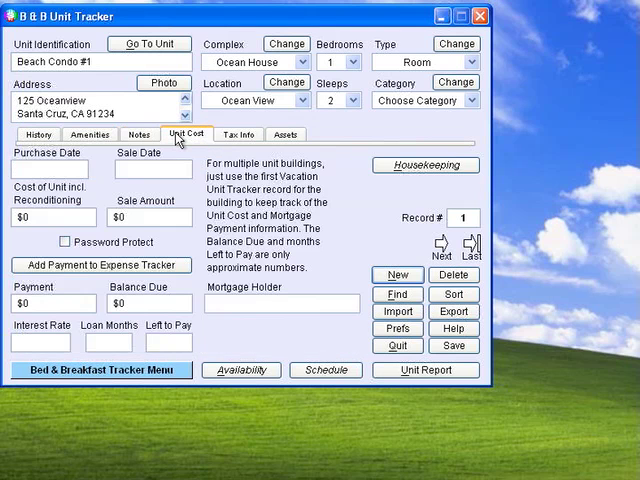
{"action": "mouse_move", "coordinate": [270, 302]}
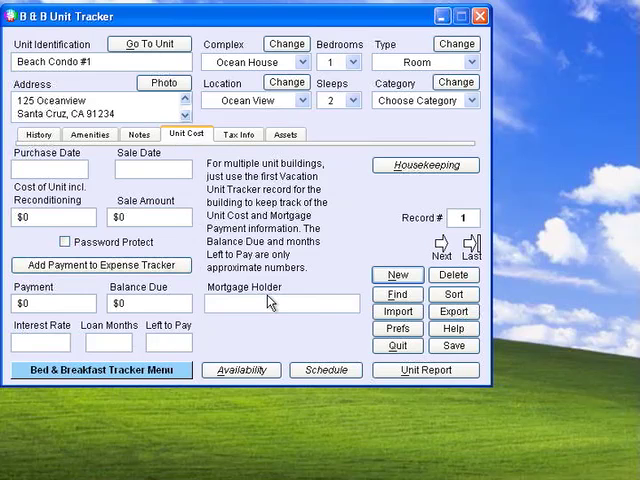
{"action": "left_click", "coordinate": [238, 134]}
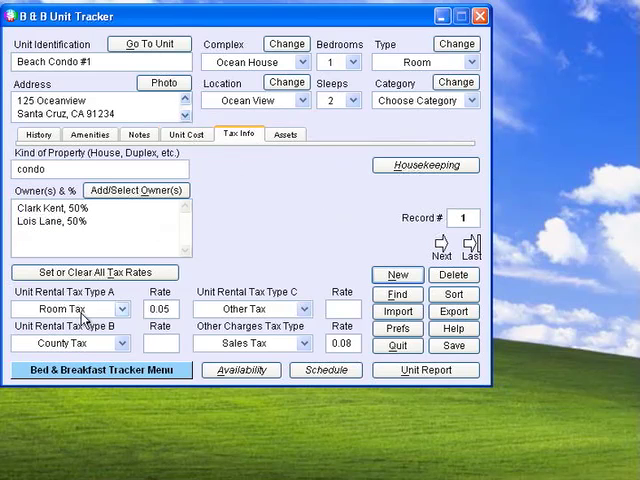
{"action": "left_click", "coordinate": [284, 134]}
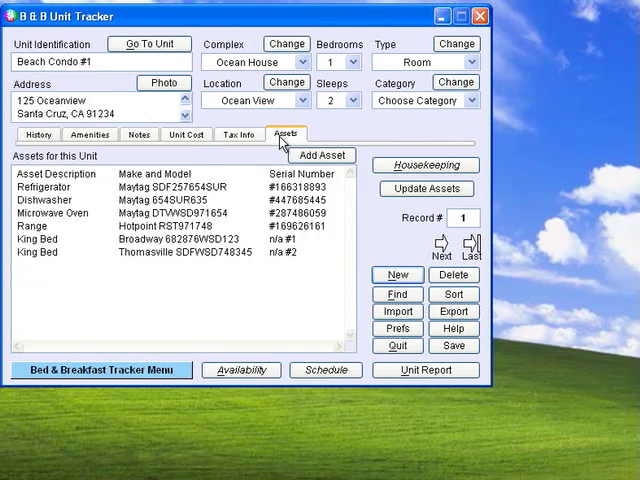
{"action": "left_click", "coordinate": [100, 370]}
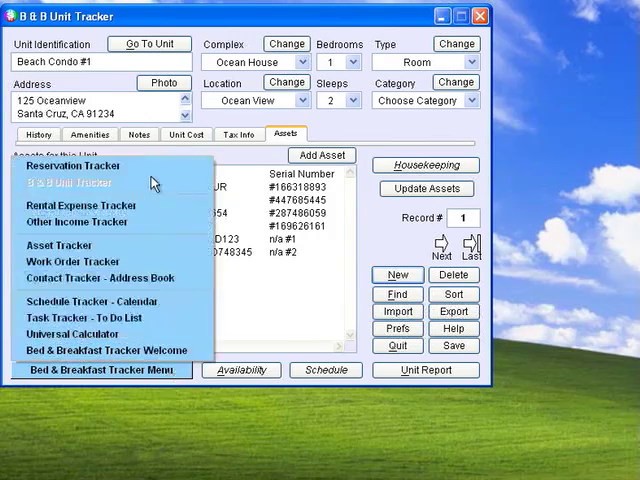
- Switch to Reservation Tracker on reservation #1025, preview its printed confirmation and close it
{"action": "left_click", "coordinate": [72, 164]}
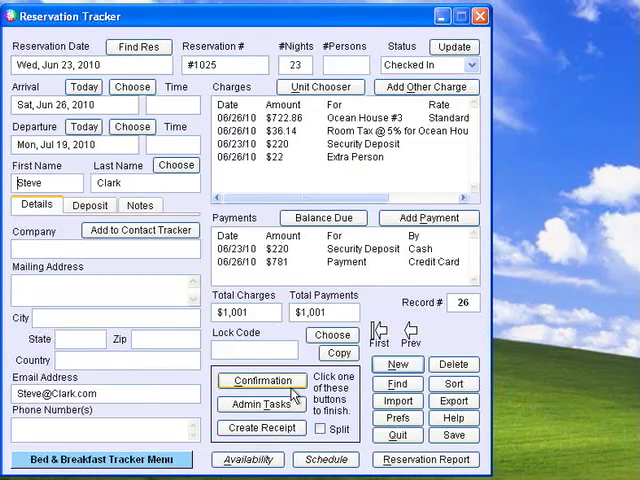
{"action": "left_click", "coordinate": [260, 380]}
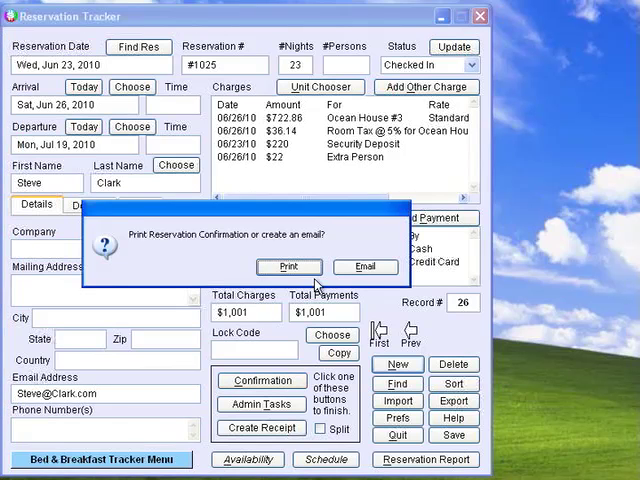
{"action": "left_click", "coordinate": [288, 268]}
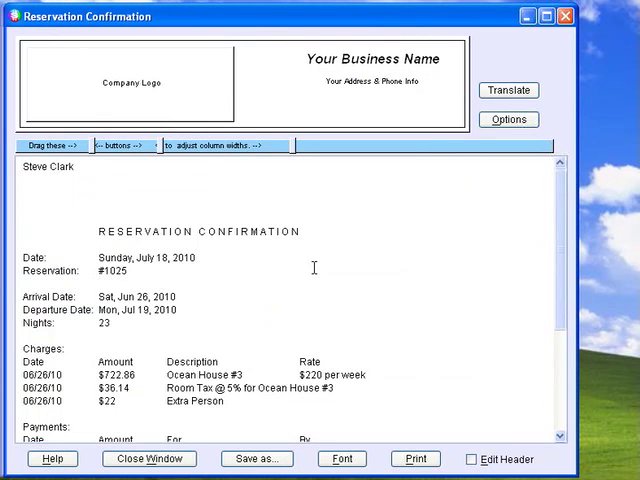
{"action": "mouse_move", "coordinate": [220, 82]}
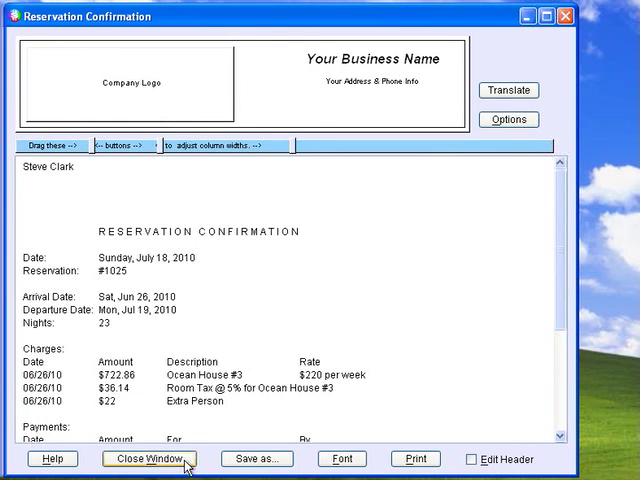
{"action": "left_click", "coordinate": [148, 458]}
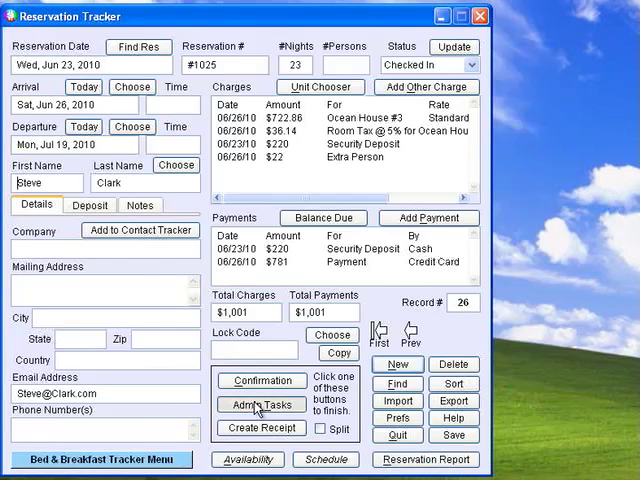
{"action": "left_click", "coordinate": [260, 404]}
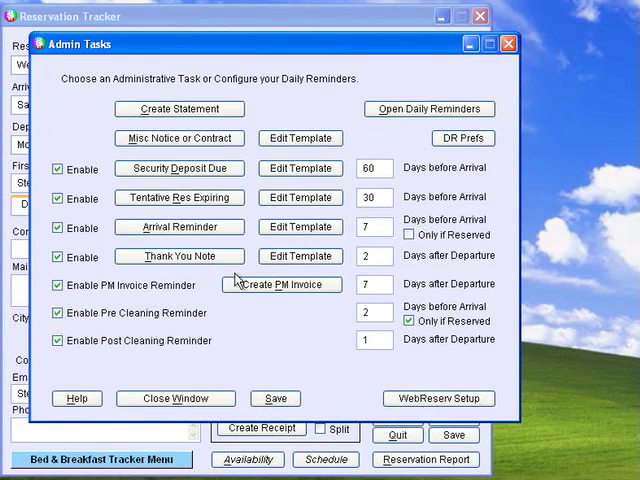
{"action": "left_click", "coordinate": [428, 108]}
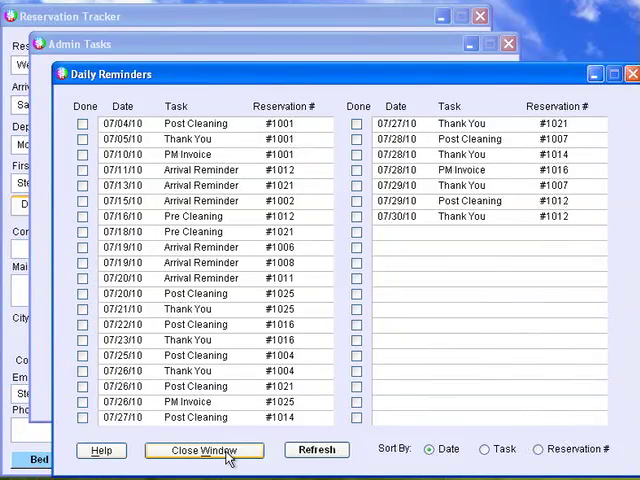
{"action": "left_click", "coordinate": [204, 450]}
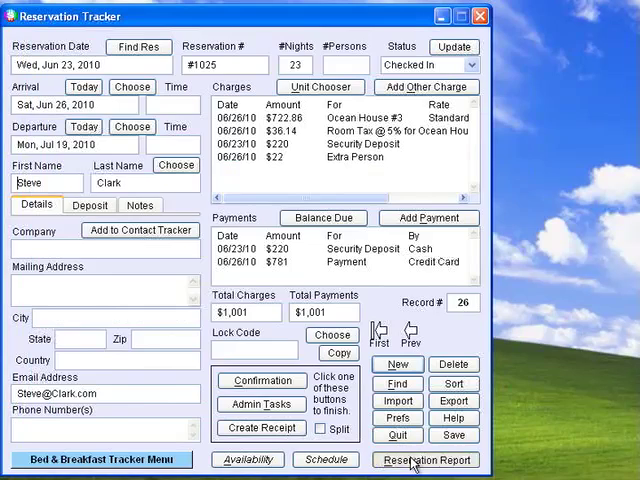
- Review the standard reservation report, then the all-unit availability chart and July 2010 housekeeping schedule
{"action": "left_click", "coordinate": [424, 460]}
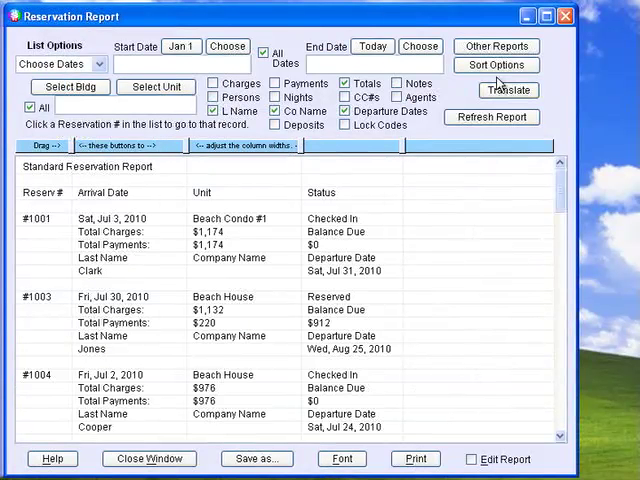
{"action": "left_click", "coordinate": [496, 46]}
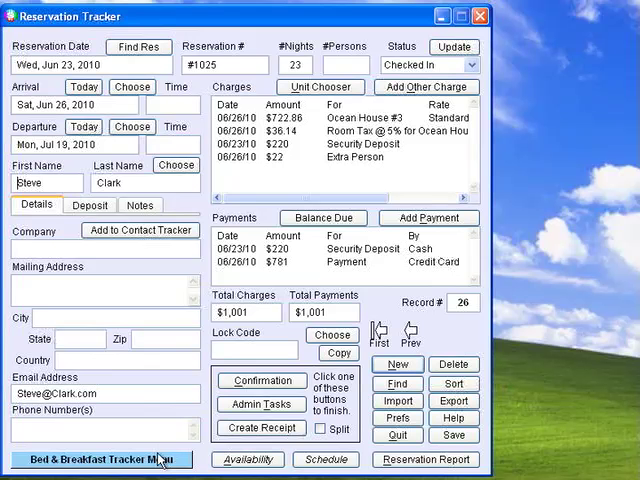
{"action": "left_click", "coordinate": [248, 460]}
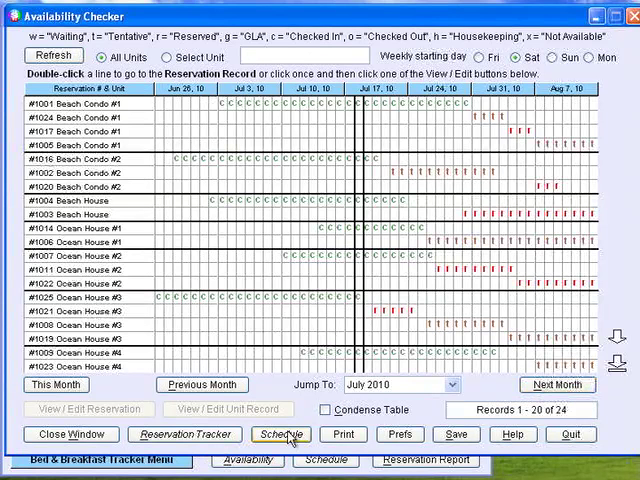
{"action": "left_click", "coordinate": [280, 434]}
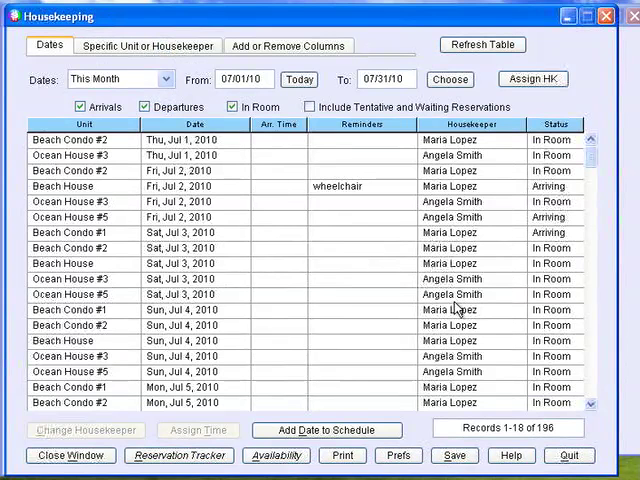
{"action": "left_click", "coordinate": [178, 456]}
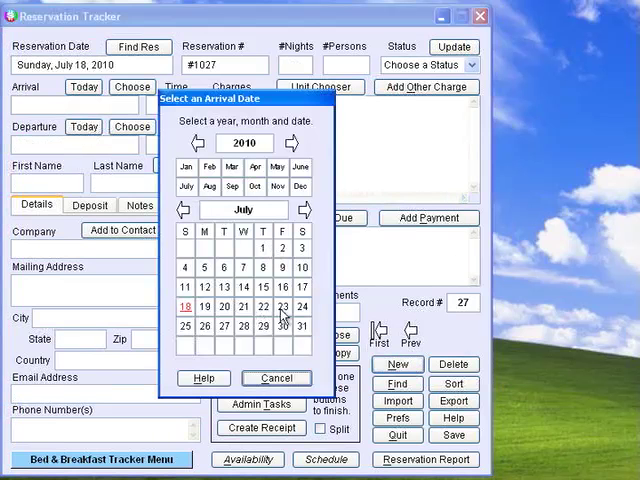
- Fill reservation #1027 with arrival July 23, 2010, nights, guest surname 'smith' and a unit, then go to Rental Expense Tracker
{"action": "left_click", "coordinate": [284, 306]}
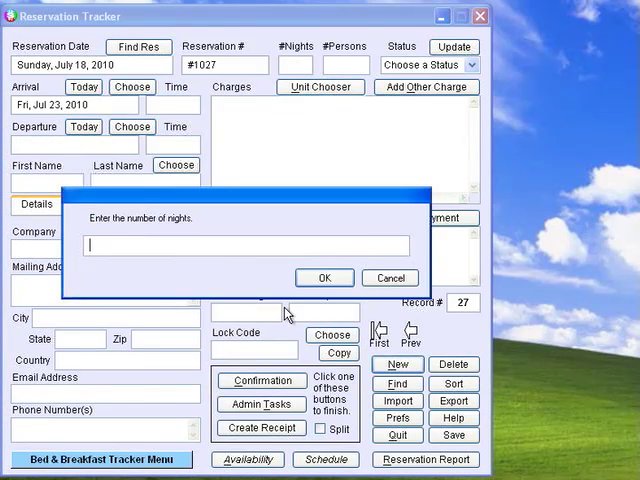
{"action": "left_click", "coordinate": [324, 278]}
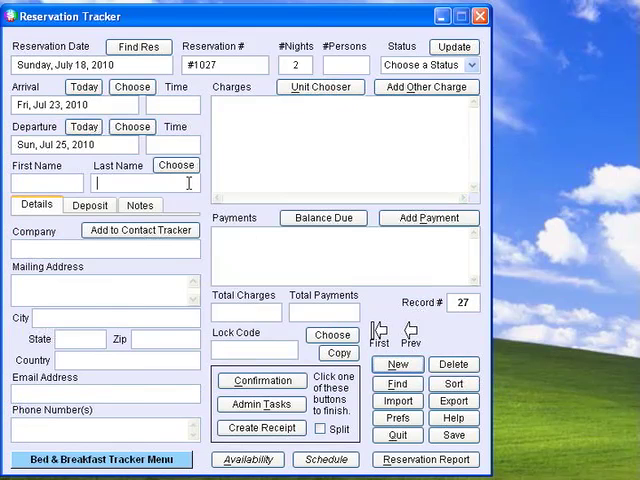
{"action": "type", "text": "smit"}
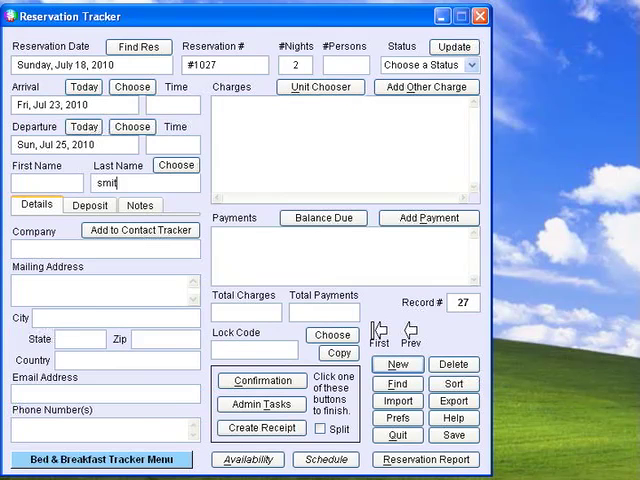
{"action": "type", "text": "h"}
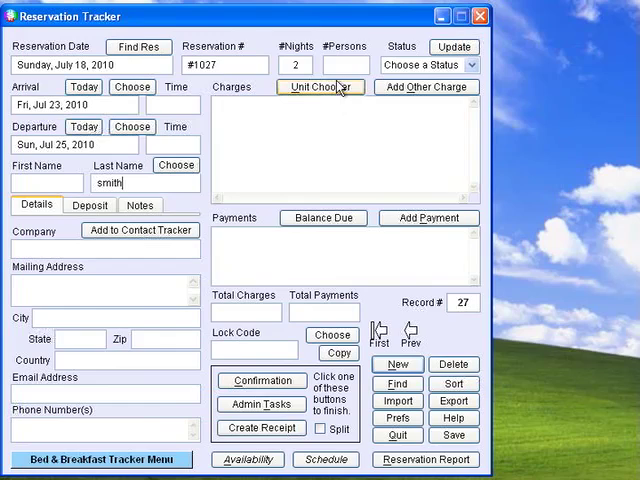
{"action": "left_click", "coordinate": [320, 88]}
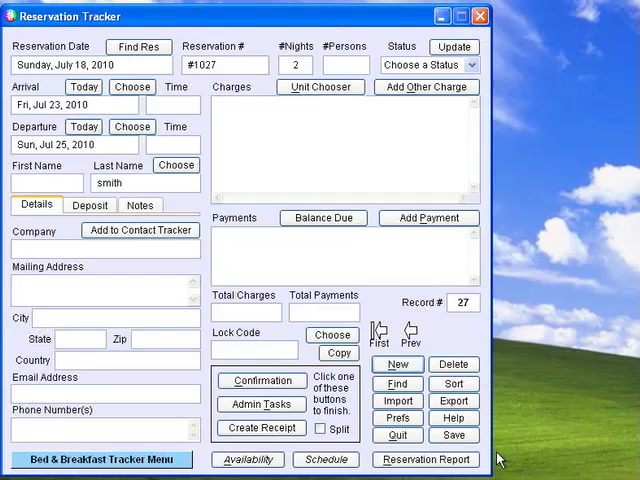
{"action": "left_click", "coordinate": [100, 460]}
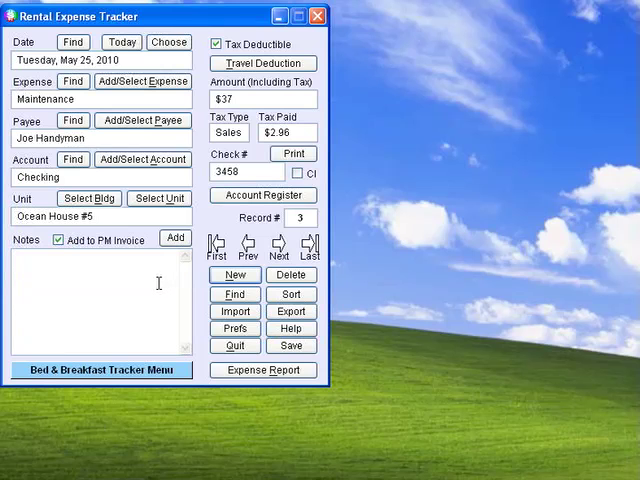
{"action": "mouse_move", "coordinate": [144, 160]}
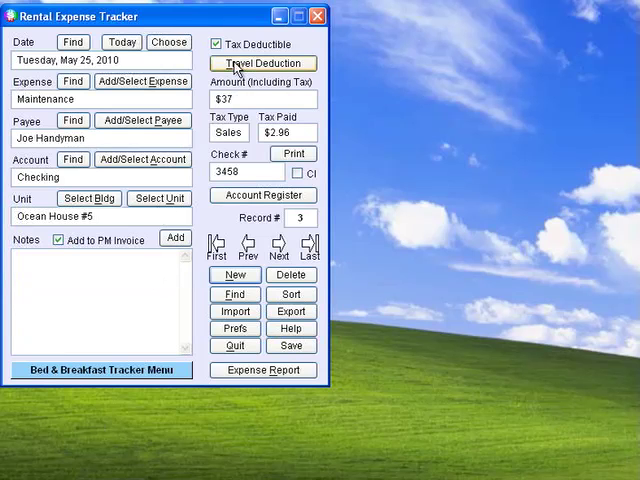
- Show the Joe Handyman expense's $7.94 travel deduction, close the check printer and bring up report options
{"action": "left_click", "coordinate": [262, 64]}
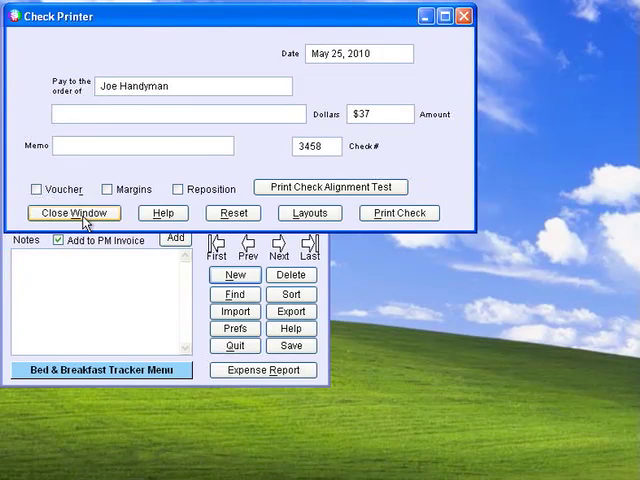
{"action": "left_click", "coordinate": [74, 212]}
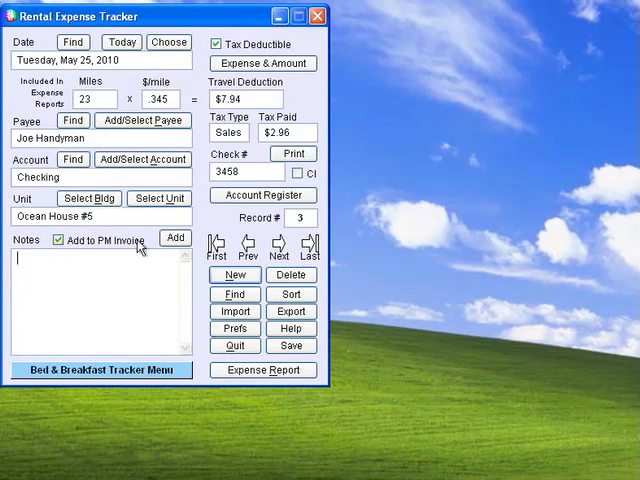
{"action": "left_click", "coordinate": [262, 370]}
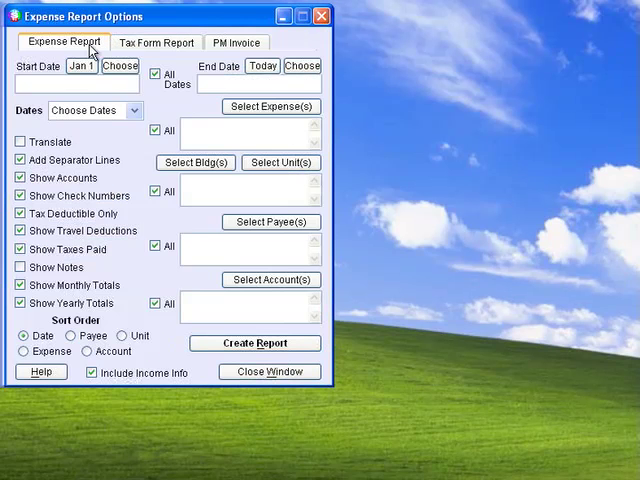
{"action": "left_click", "coordinate": [156, 42]}
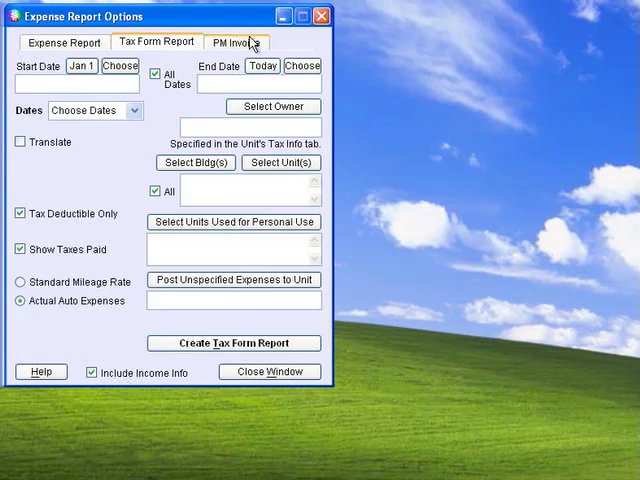
{"action": "left_click", "coordinate": [236, 42]}
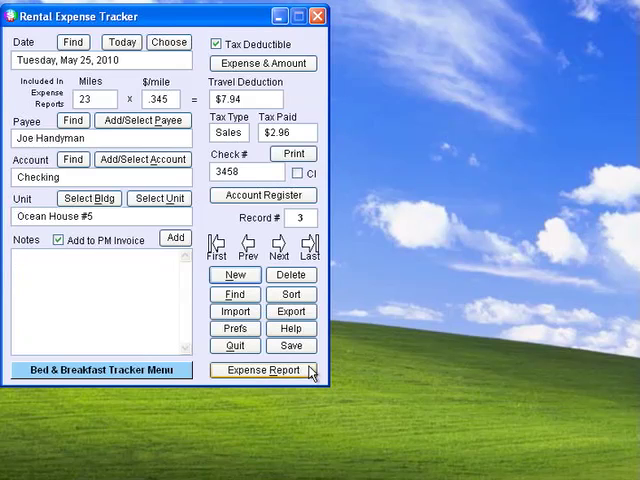
{"action": "left_click", "coordinate": [100, 368]}
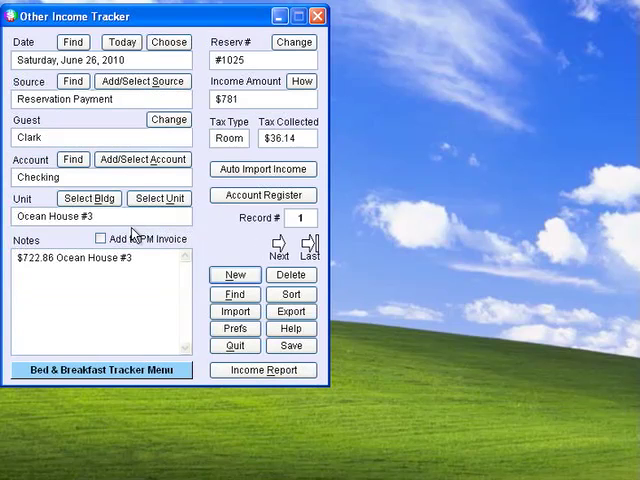
{"action": "mouse_move", "coordinate": [146, 176]}
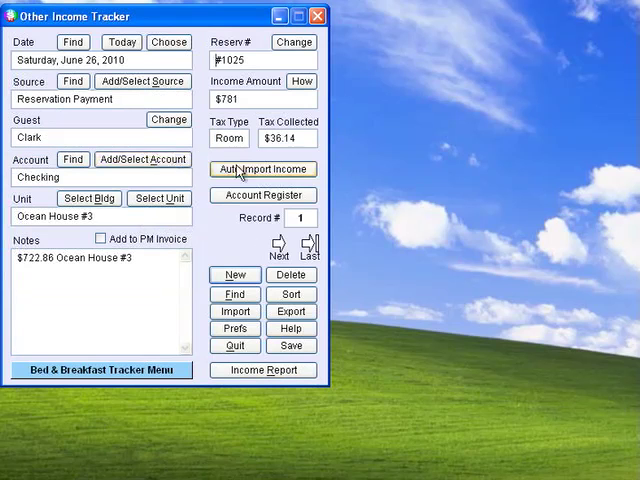
- View the dishwasher record in the Asset Tracker, then switch to the Work Order Tracker via the module menu
{"action": "left_click", "coordinate": [264, 196]}
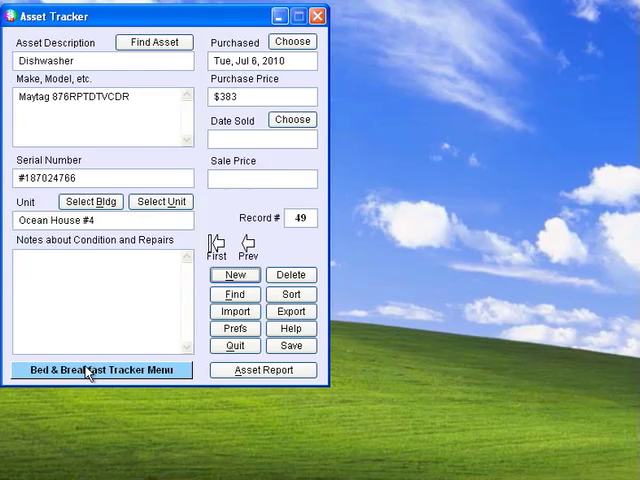
{"action": "left_click", "coordinate": [100, 368]}
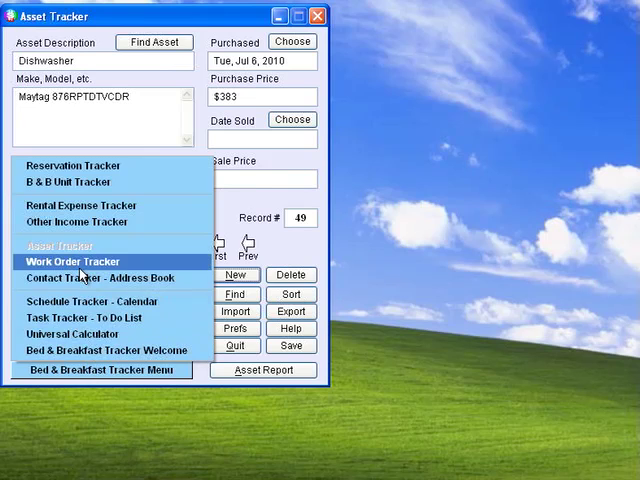
{"action": "left_click", "coordinate": [78, 260]}
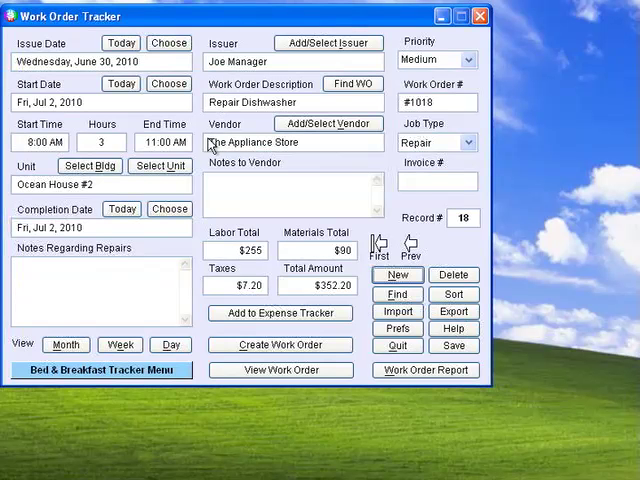
{"action": "mouse_move", "coordinate": [310, 270]}
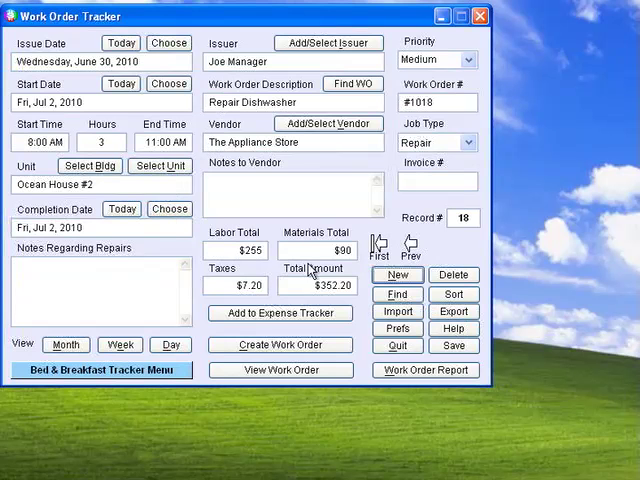
- Leave work order #1018 and switch to the Schedule Tracker calendar from the module menu
{"action": "left_click", "coordinate": [102, 370]}
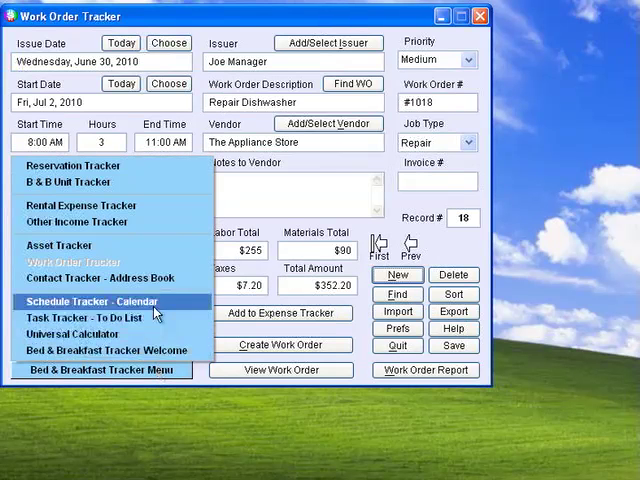
{"action": "left_click", "coordinate": [90, 300]}
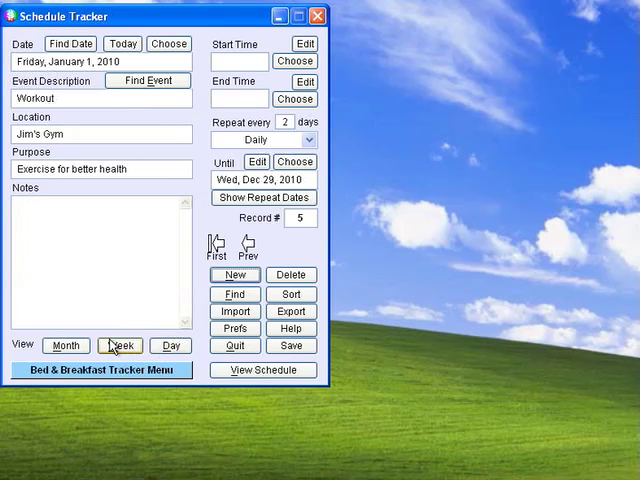
- View the Jim's Gym Workout event in Week view, then bring up the module menu
{"action": "left_click", "coordinate": [64, 344]}
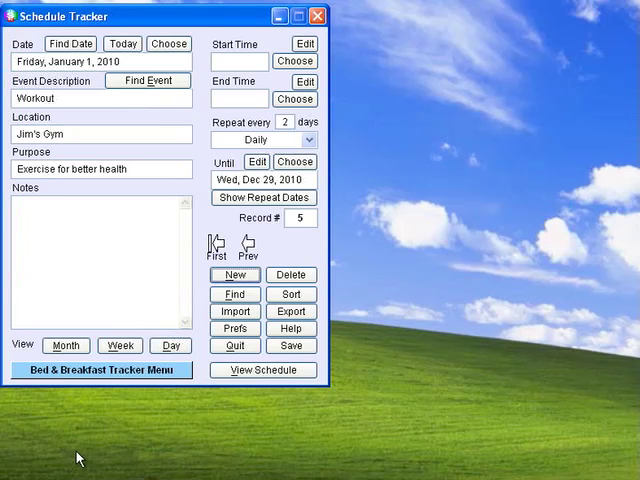
{"action": "left_click", "coordinate": [100, 370]}
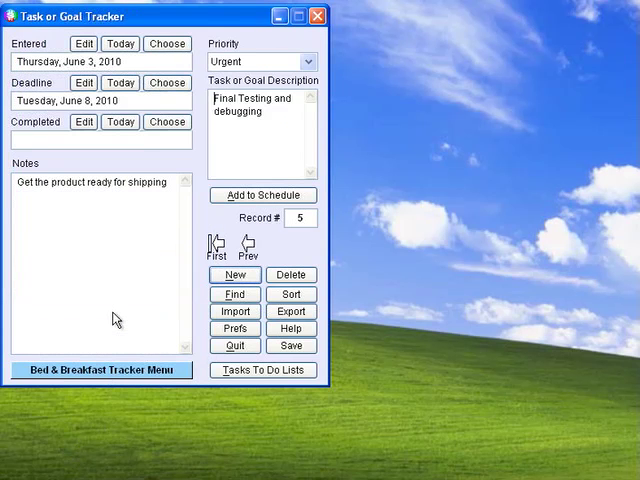
{"action": "mouse_move", "coordinate": [198, 144]}
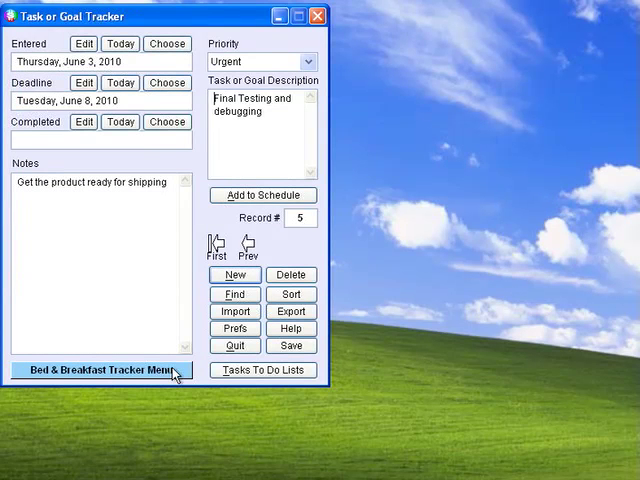
- Bring up the module menu from the Task or Goal Tracker's urgent testing task
{"action": "left_click", "coordinate": [100, 368]}
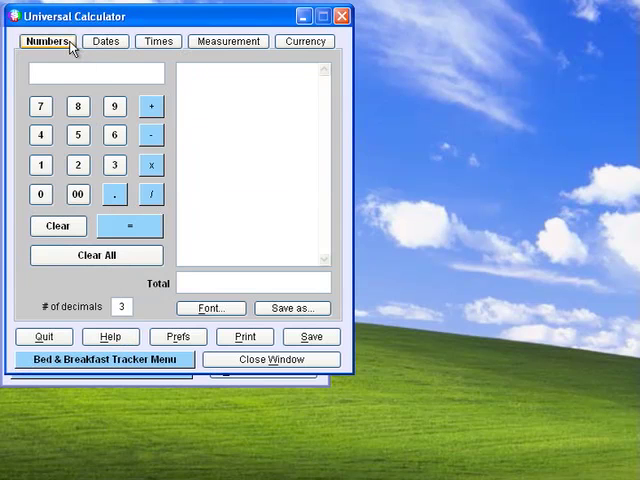
- Tour the Universal Calculator's Dates, Measurement and Currency sections and show the money exchange rates table
{"action": "left_click", "coordinate": [158, 40]}
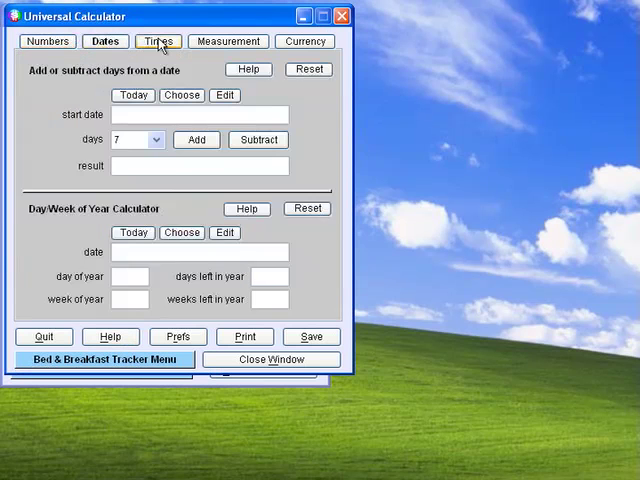
{"action": "left_click", "coordinate": [228, 40]}
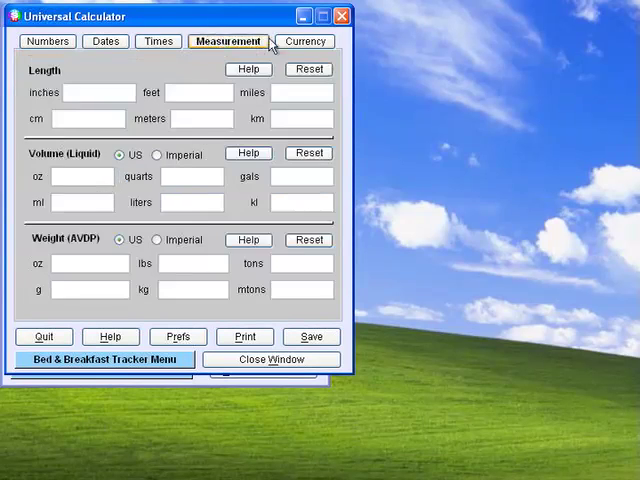
{"action": "left_click", "coordinate": [304, 40]}
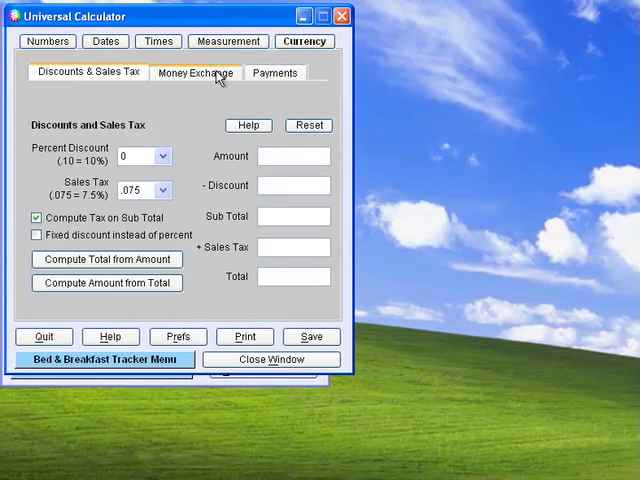
{"action": "left_click", "coordinate": [196, 72]}
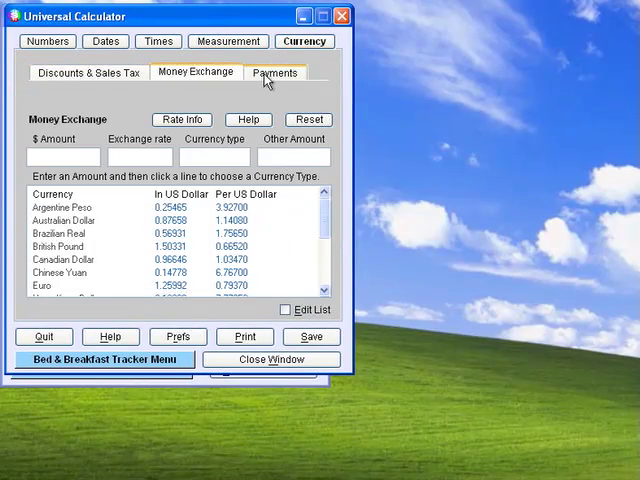
{"action": "left_click", "coordinate": [276, 72]}
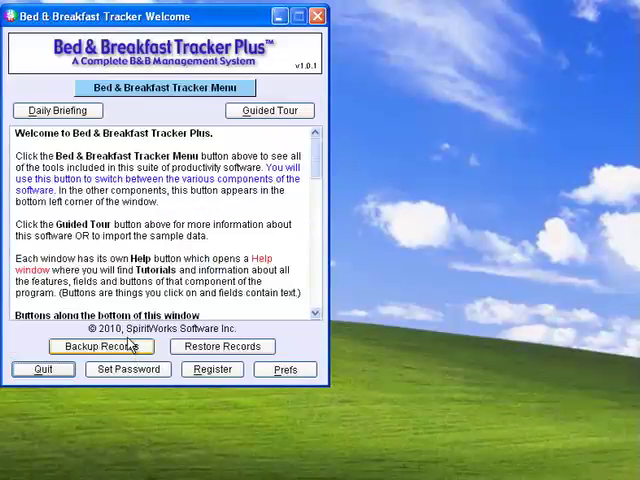
- Bring up the Bed & Breakfast Tracker Menu of modules on the Welcome window
{"action": "left_click", "coordinate": [164, 88]}
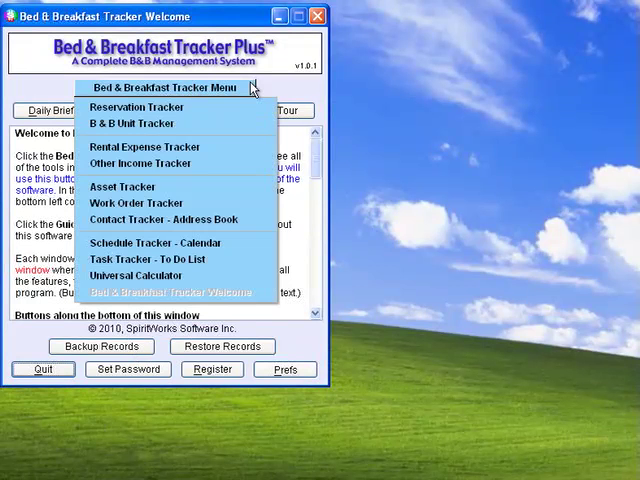